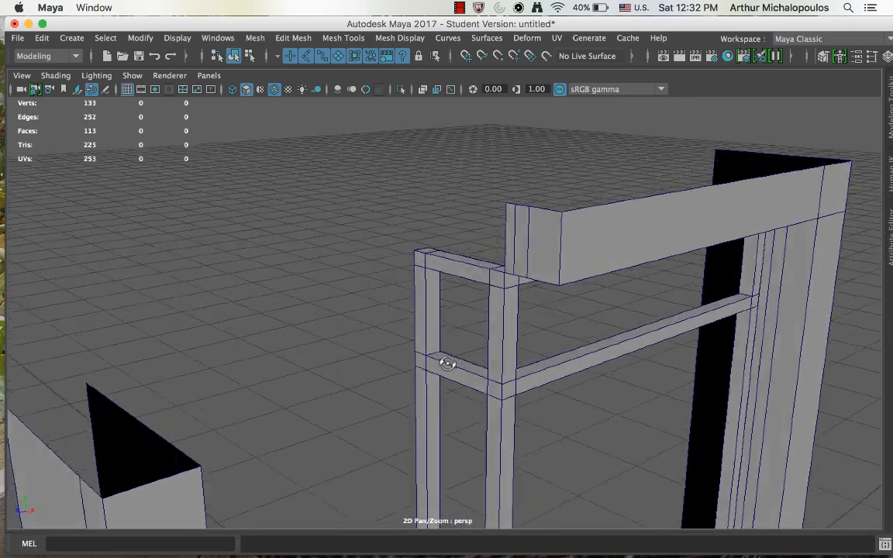
Select the facade plane's edge and extrude it to add a new wall strip
left_click_drag(446, 362, 638, 311)
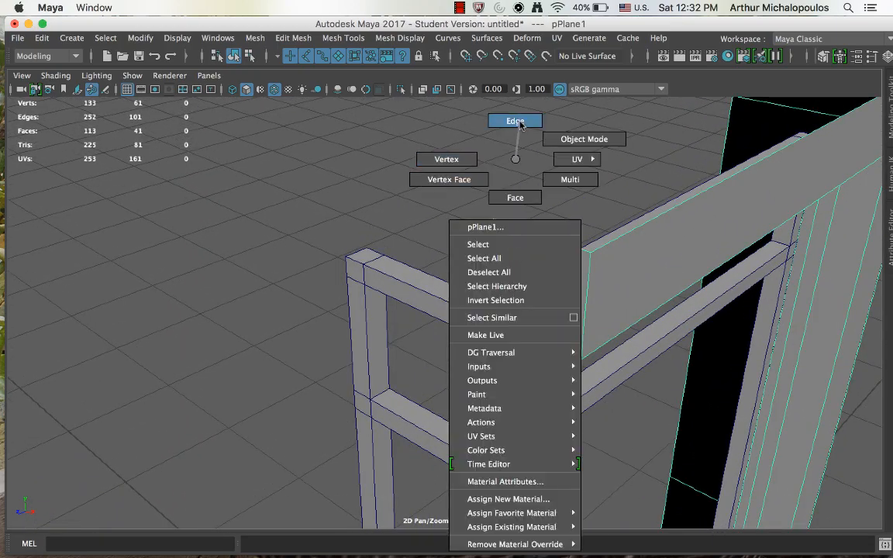
left_click(515, 121)
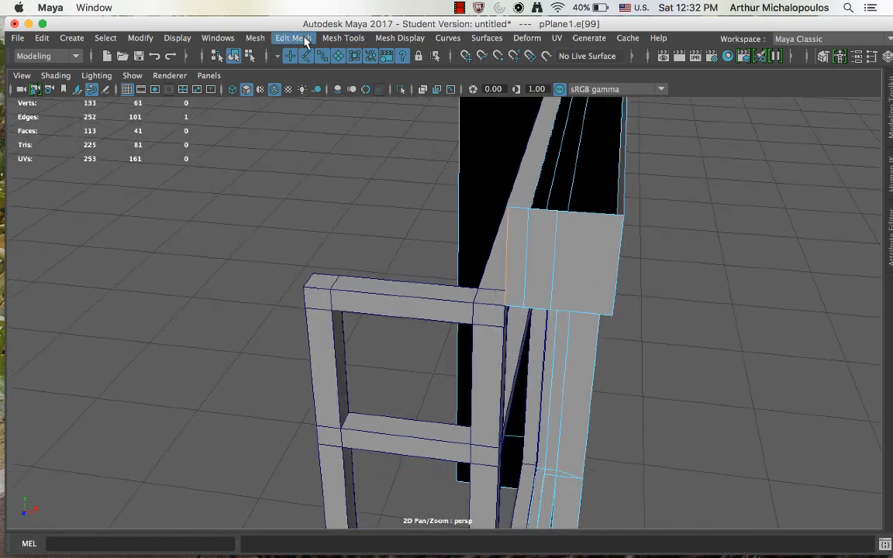
left_click(292, 37)
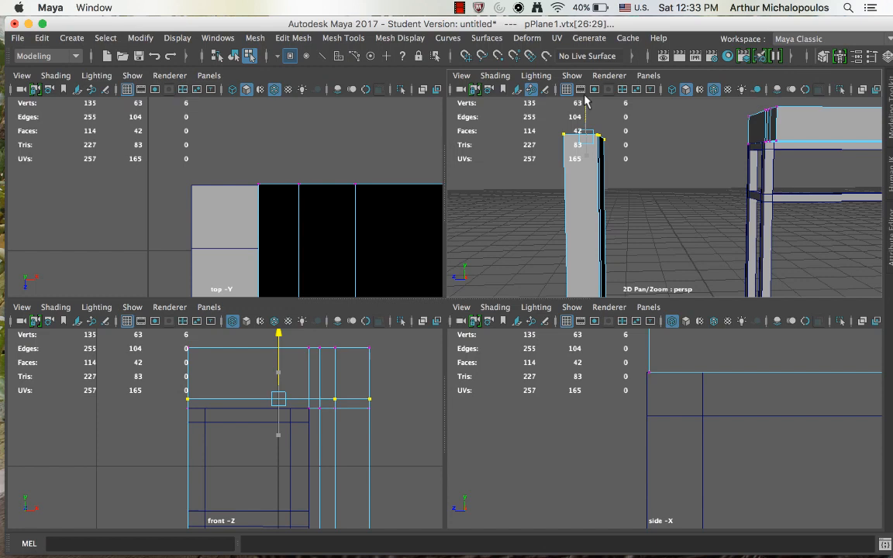
Move the new strip's top vertices to the top corner of the narrow post
left_click_drag(279, 398, 279, 417)
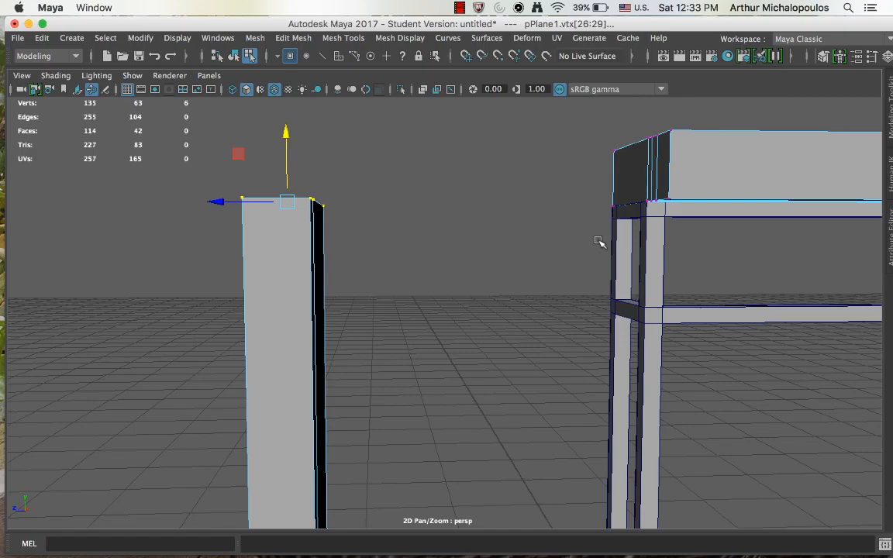
Adjust the pillar's top vertices and extrude its edge into a broad new wall panel
left_click_drag(597, 240, 412, 248)
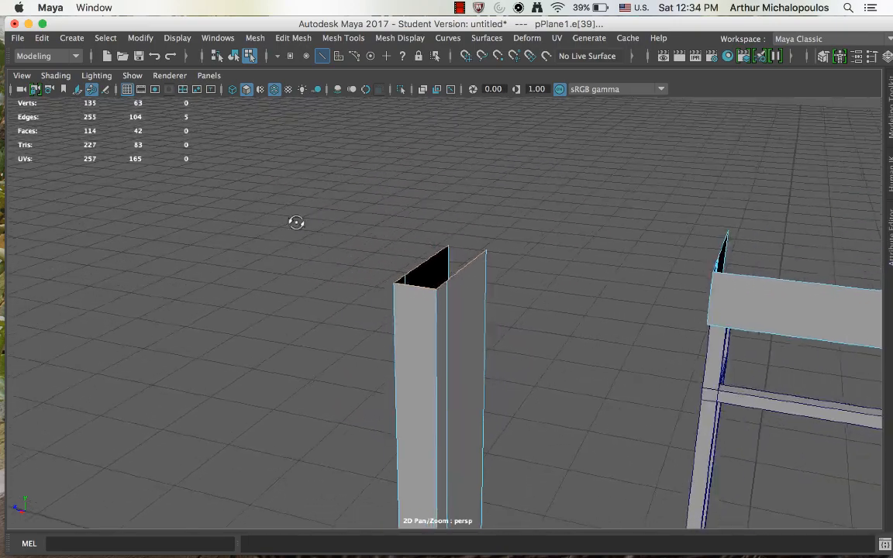
left_click(293, 37)
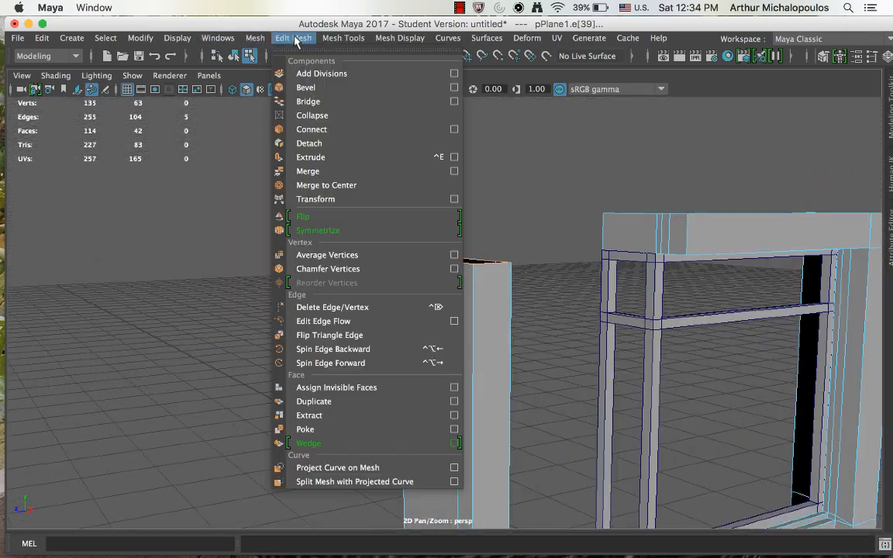
left_click(310, 156)
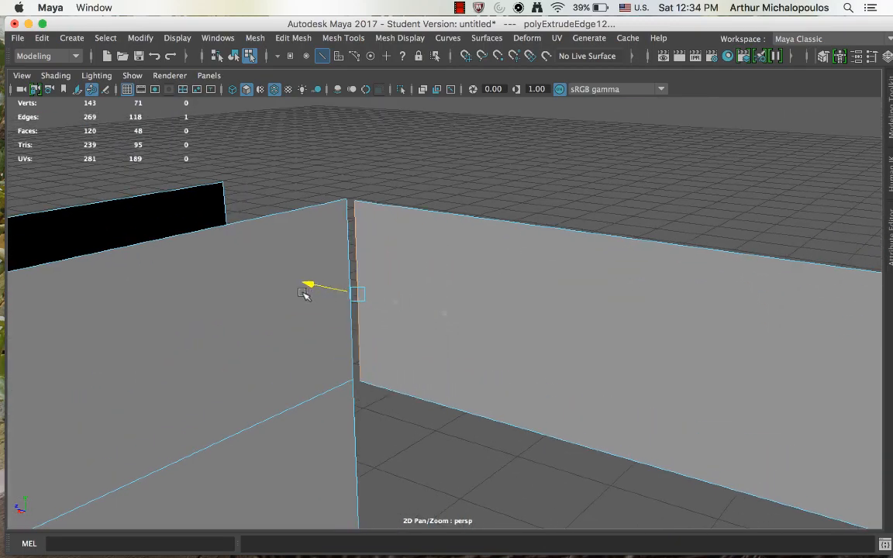
Merge the new panel's corner vertex into the wall corner
left_click(411, 211)
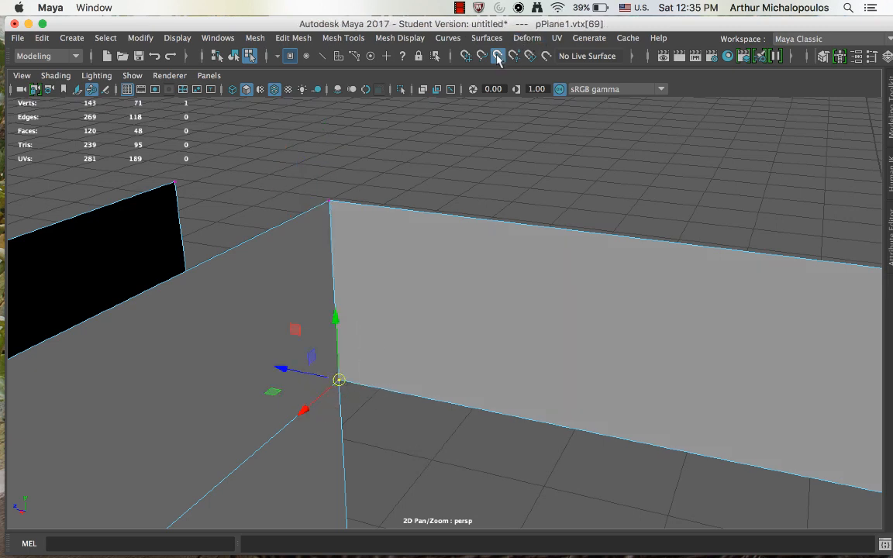
left_click(293, 37)
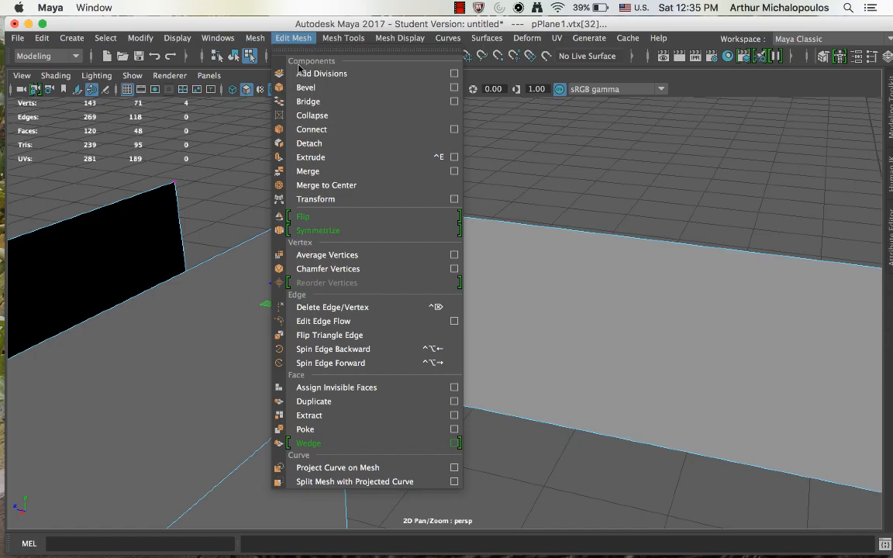
left_click(307, 170)
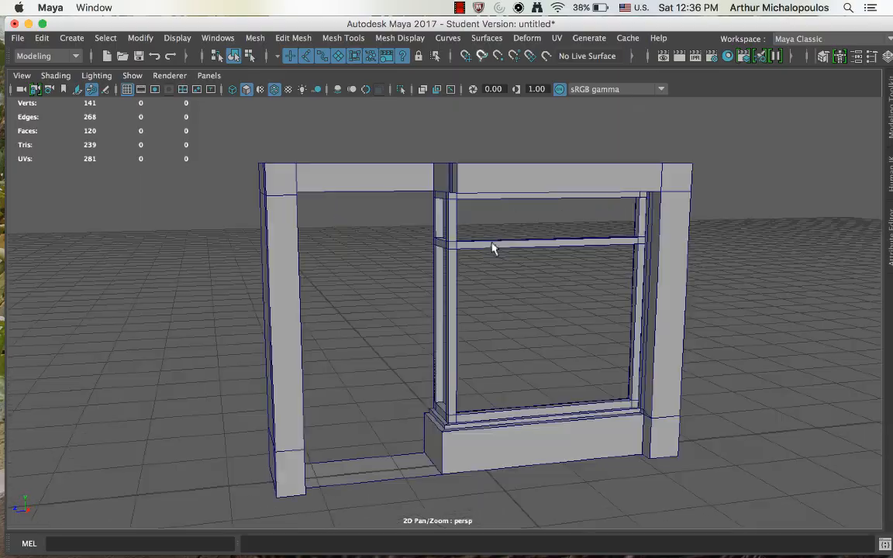
Select the door opening's bottom edge in Edge mode and extrude it to start the door panel
left_click_drag(493, 248, 326, 271)
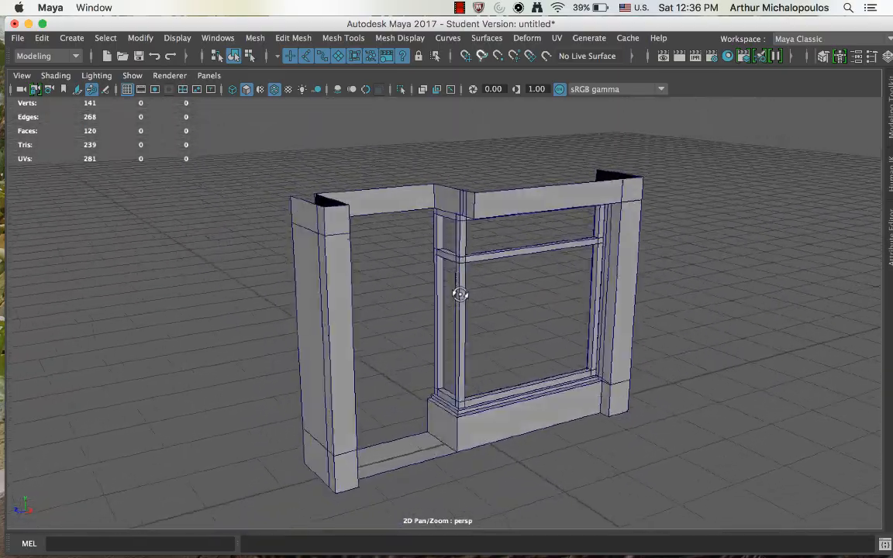
left_click_drag(459, 294, 400, 333)
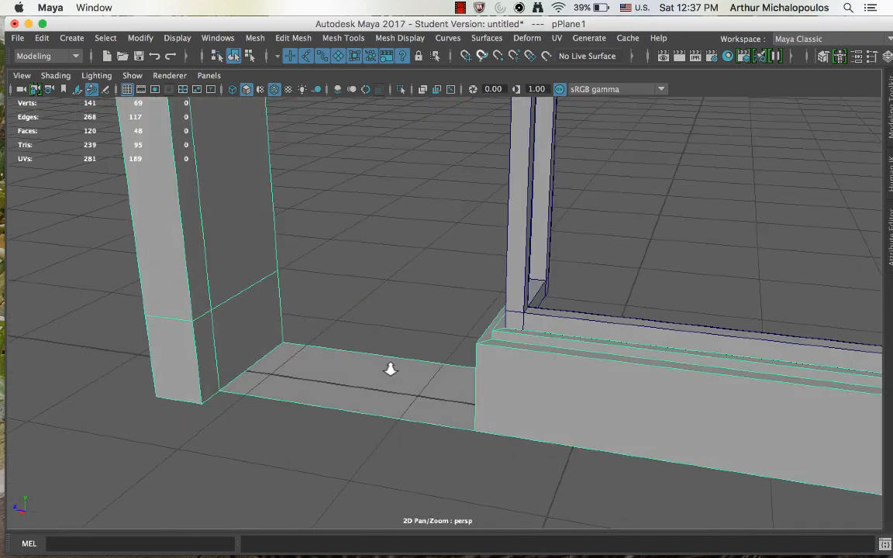
left_click_drag(391, 369, 471, 361)
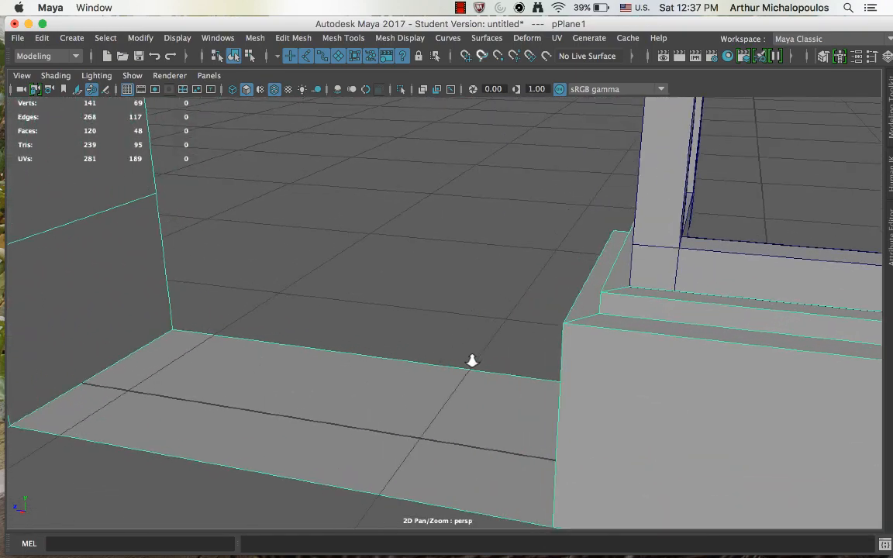
right_click(471, 361)
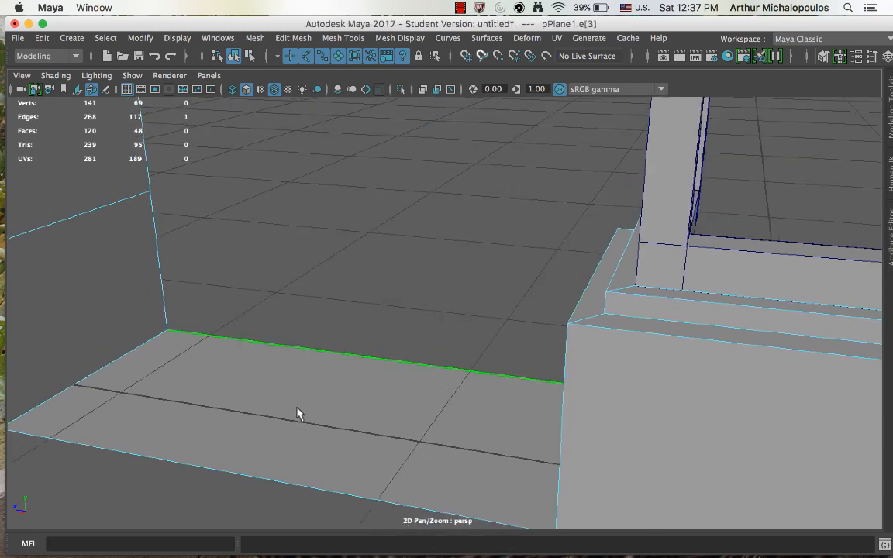
left_click_drag(301, 413, 533, 355)
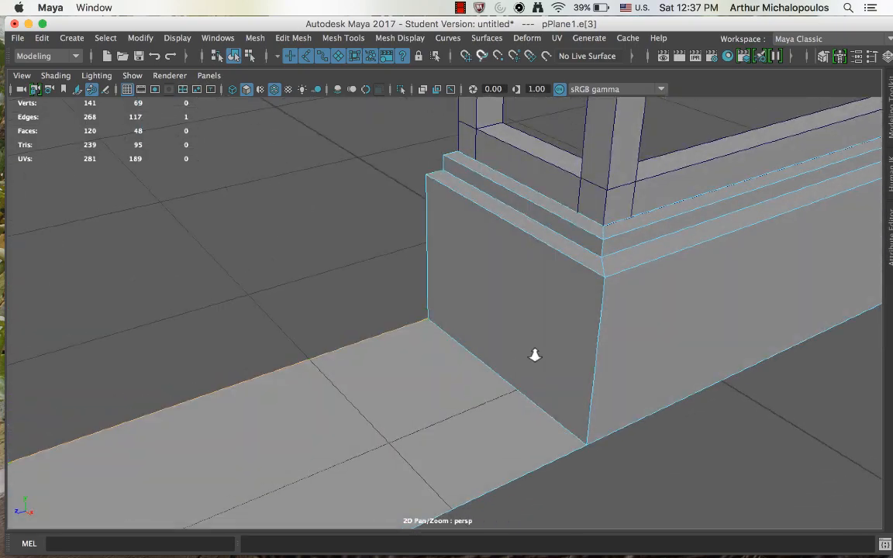
left_click_drag(535, 355, 561, 308)
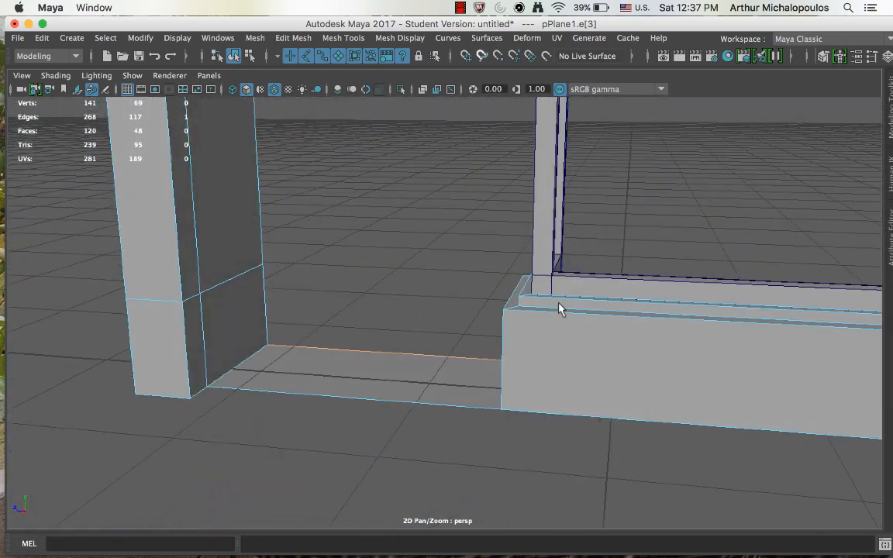
left_click_drag(561, 310, 512, 403)
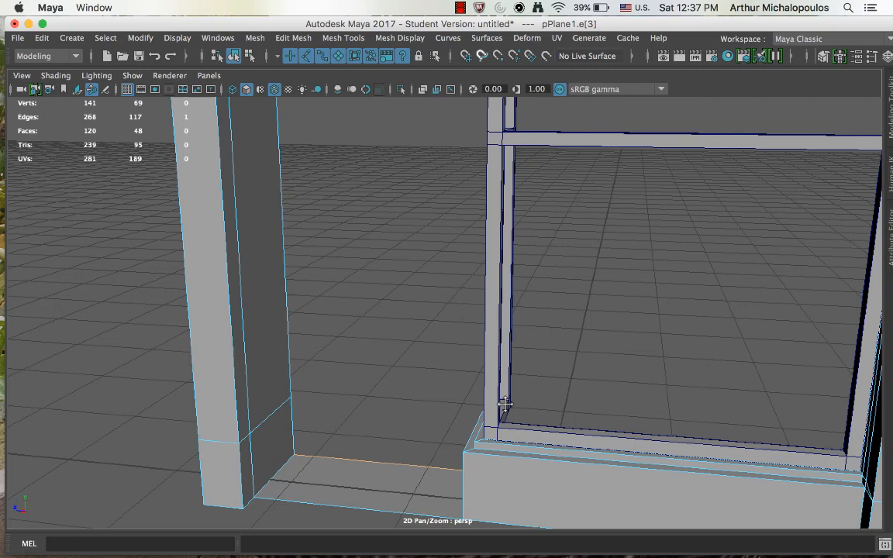
mouse_move(293, 37)
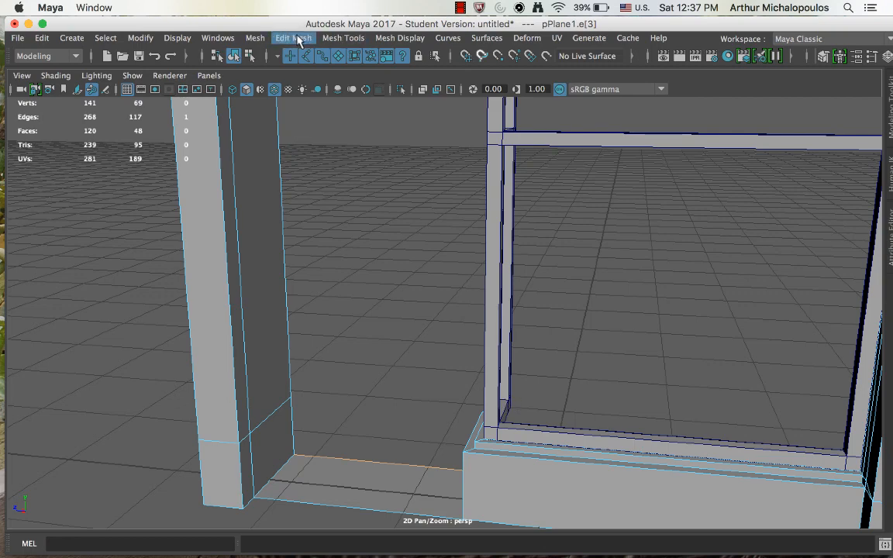
left_click(293, 38)
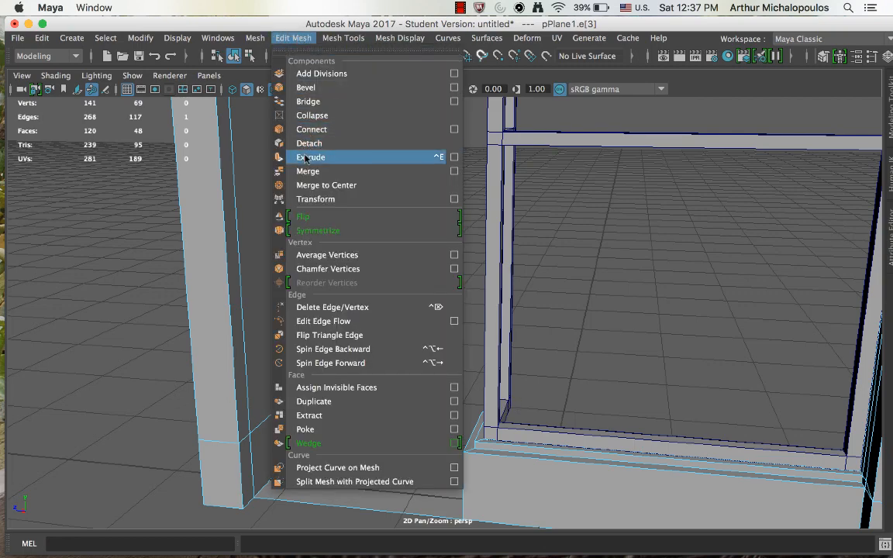
left_click(310, 156)
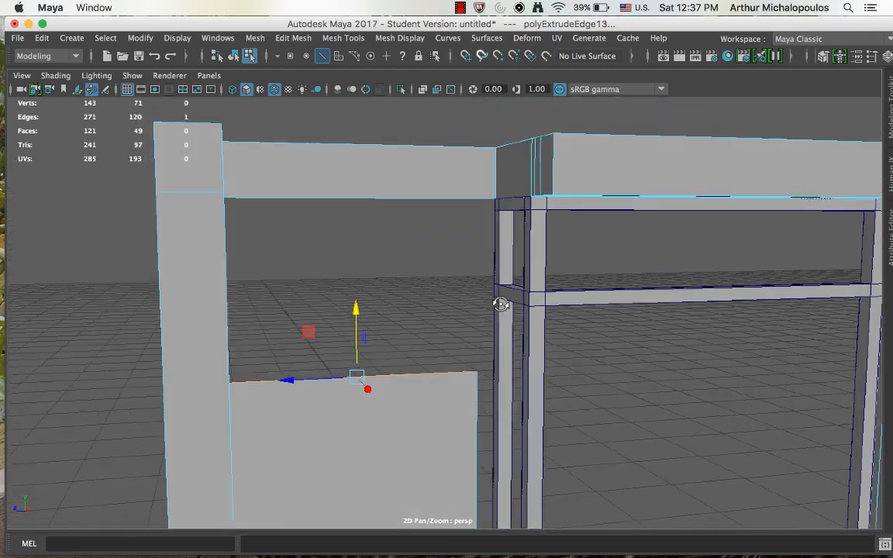
Raise the extruded edge to the top of the door frame so the face fills the opening
left_click_drag(499, 310, 449, 321)
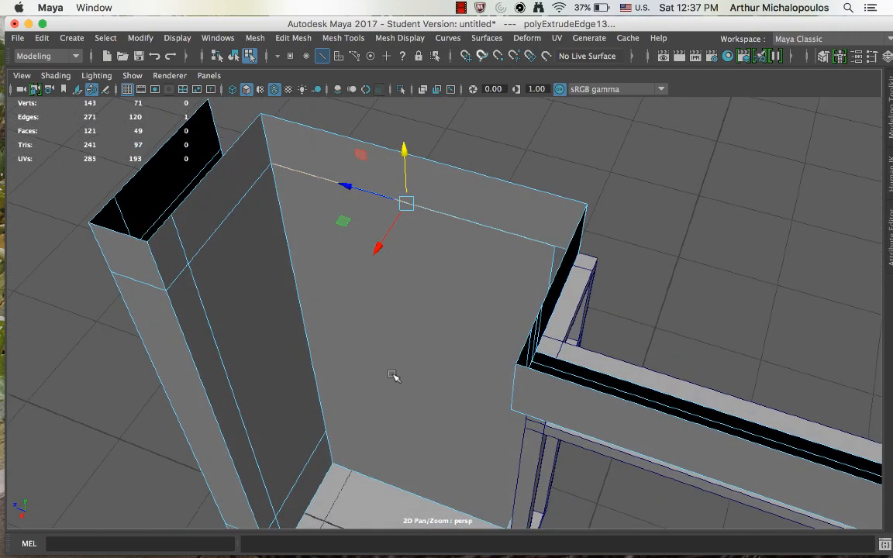
right_click(393, 377)
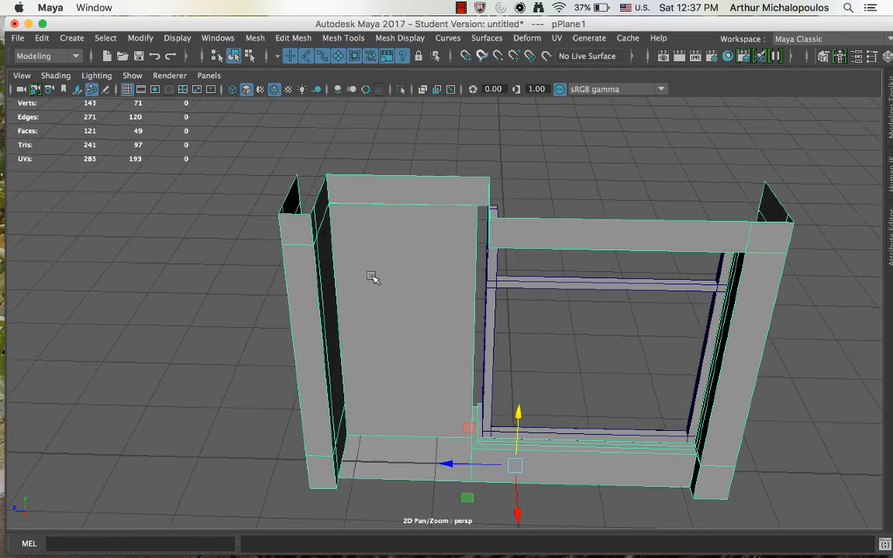
mouse_move(421, 367)
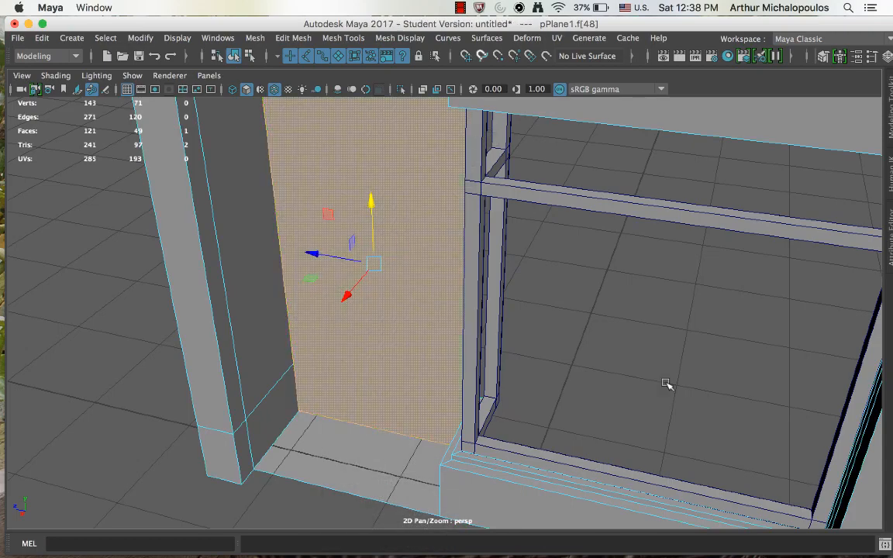
Select the door face and extract it from the facade mesh as a separate object
left_click_drag(668, 385, 366, 362)
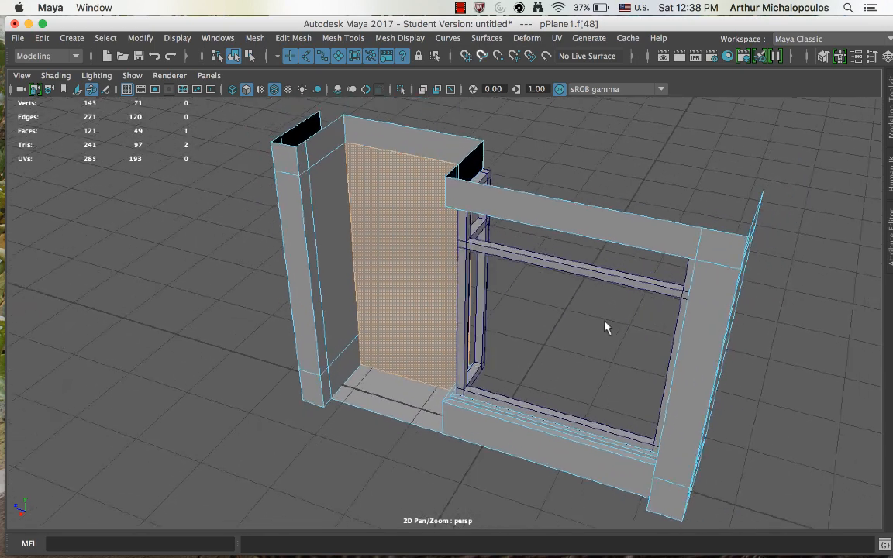
left_click(322, 142)
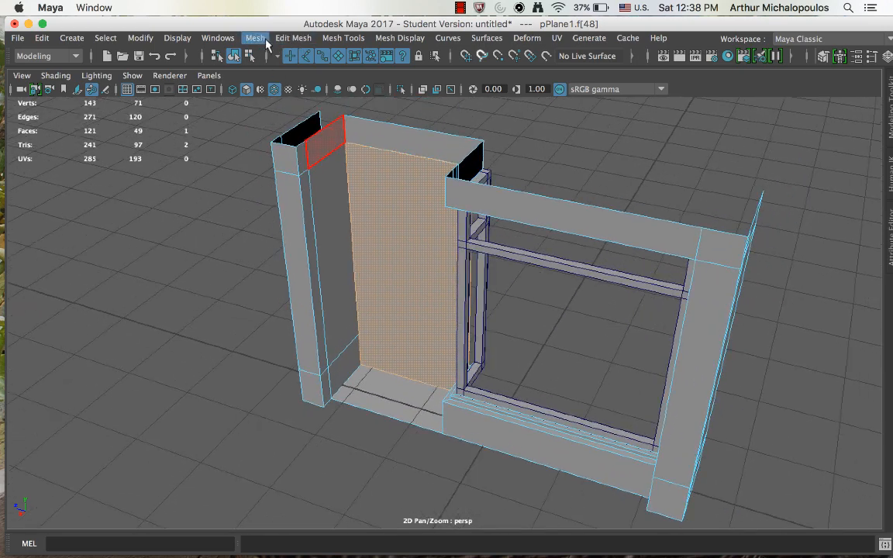
left_click(293, 37)
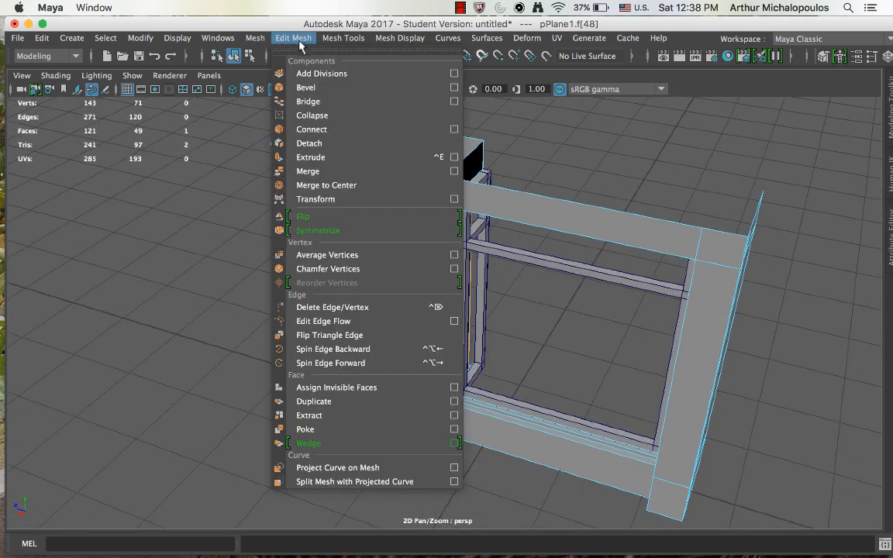
mouse_move(325, 415)
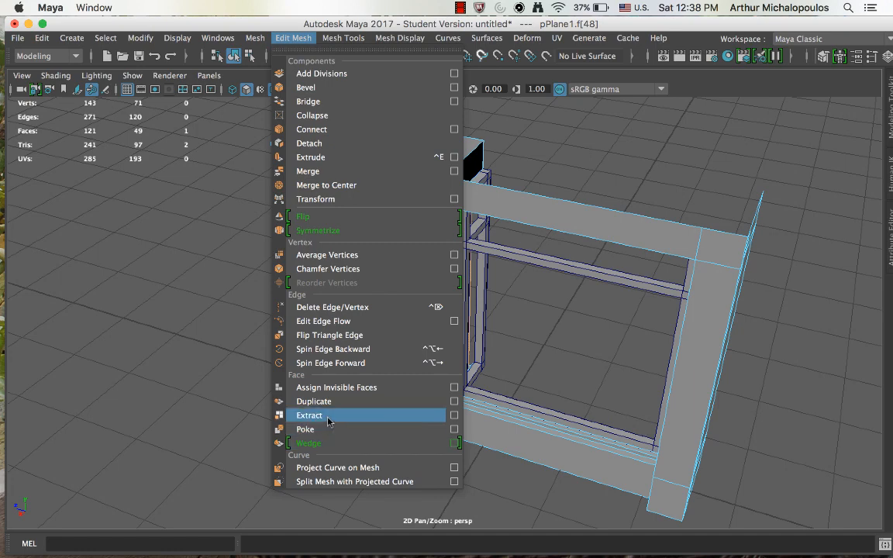
left_click(310, 416)
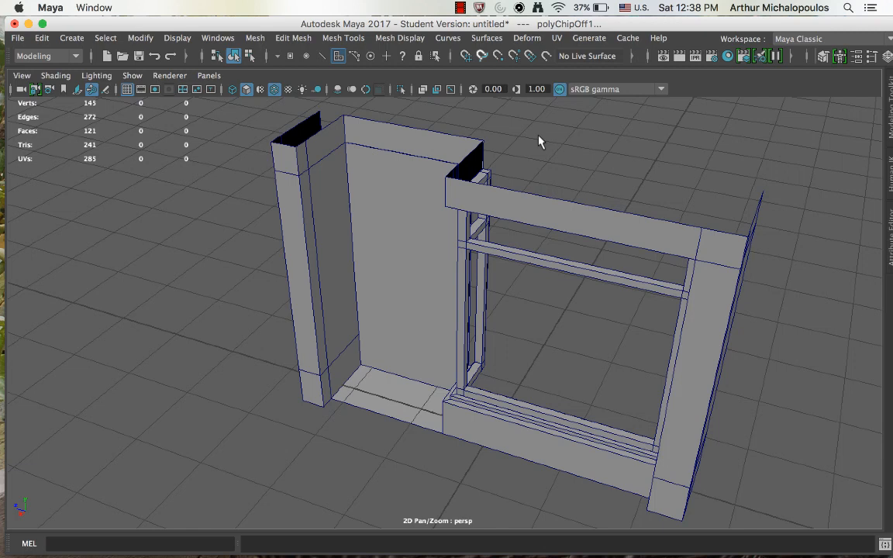
Select the door panel object and centre its pivot with Modify > Center Pivot
left_click(379, 271)
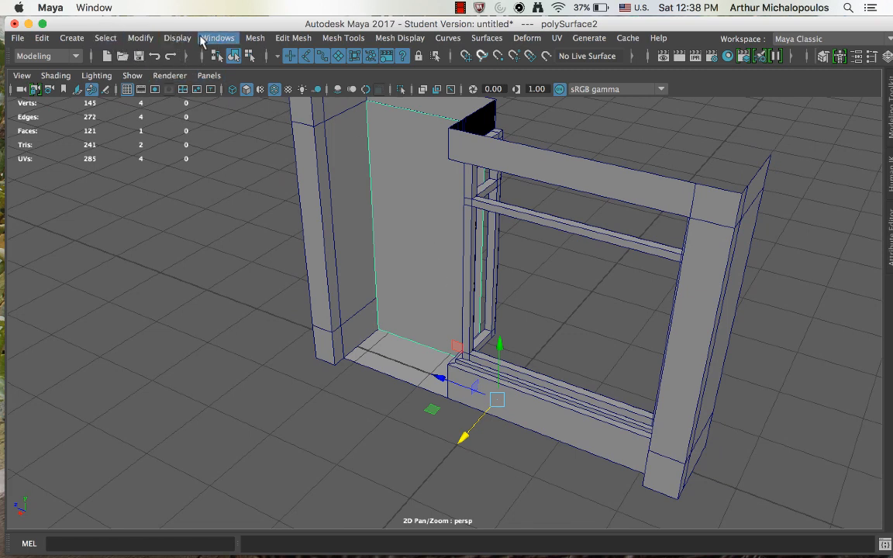
left_click(139, 37)
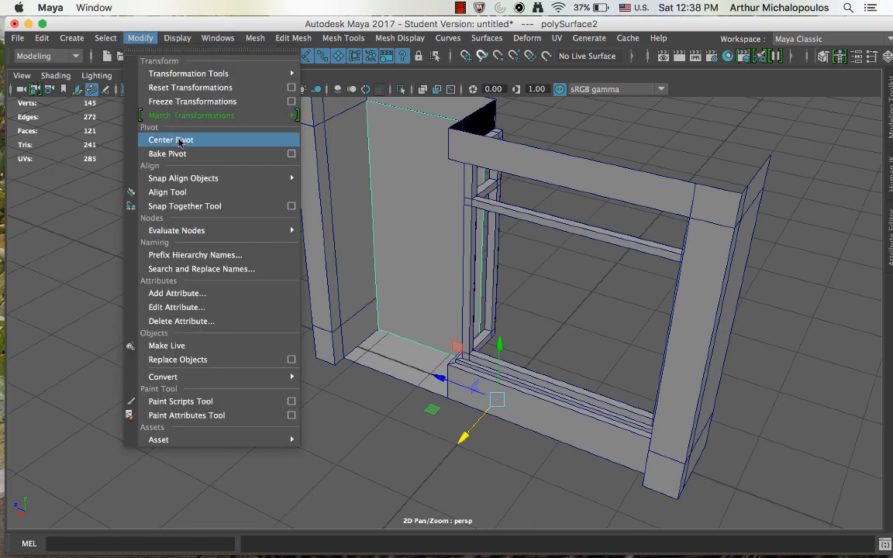
left_click(170, 139)
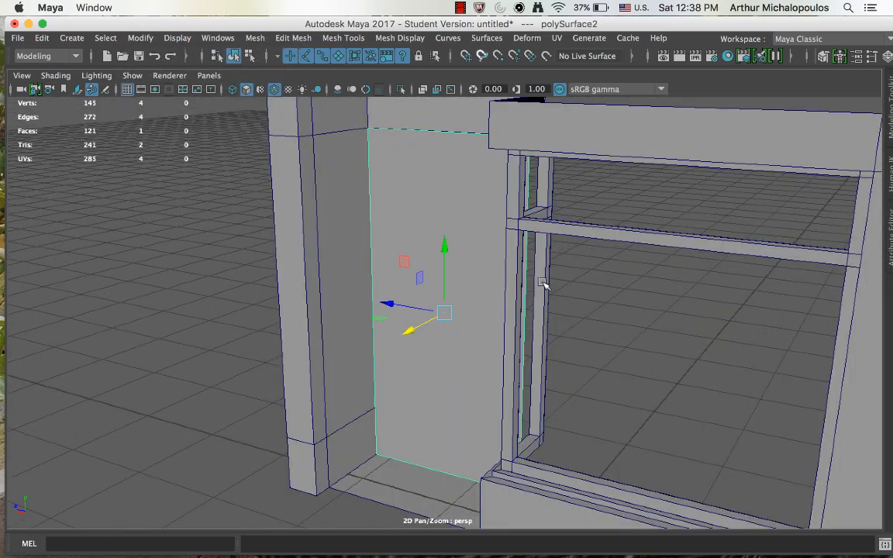
left_click_drag(542, 282, 395, 295)
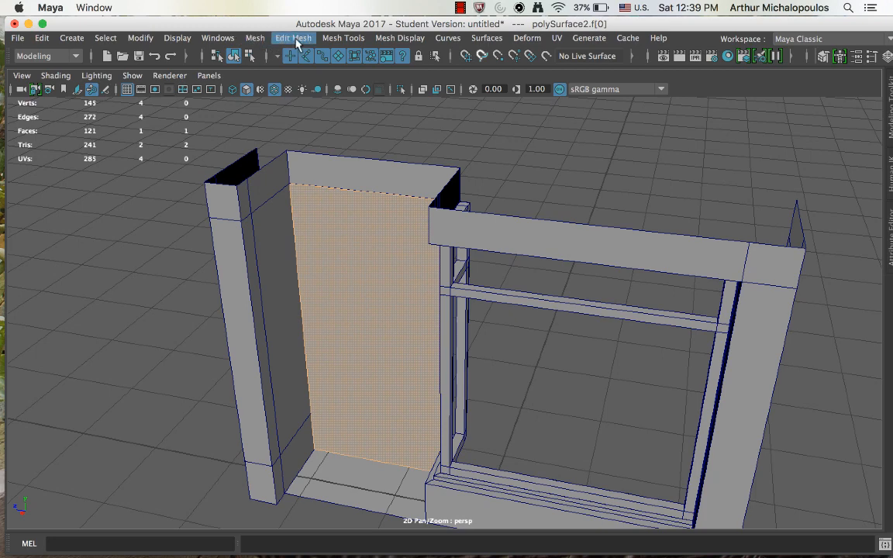
Extrude the door panel's front face with an offset to form a narrow inset border
left_click(292, 37)
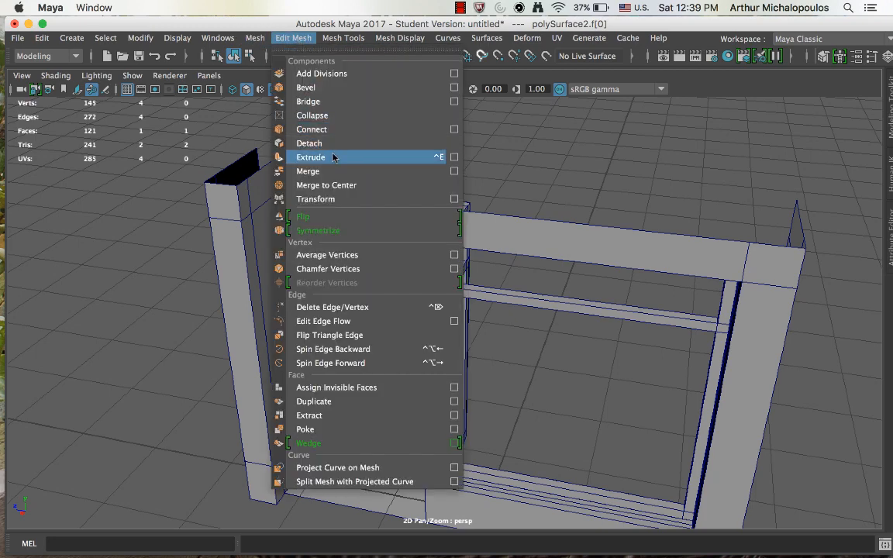
left_click(310, 158)
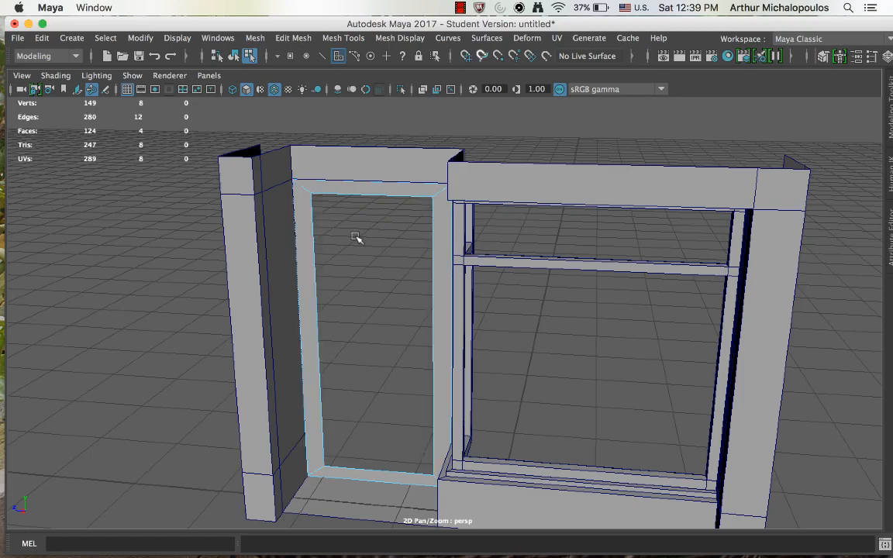
left_click_drag(357, 237, 380, 347)
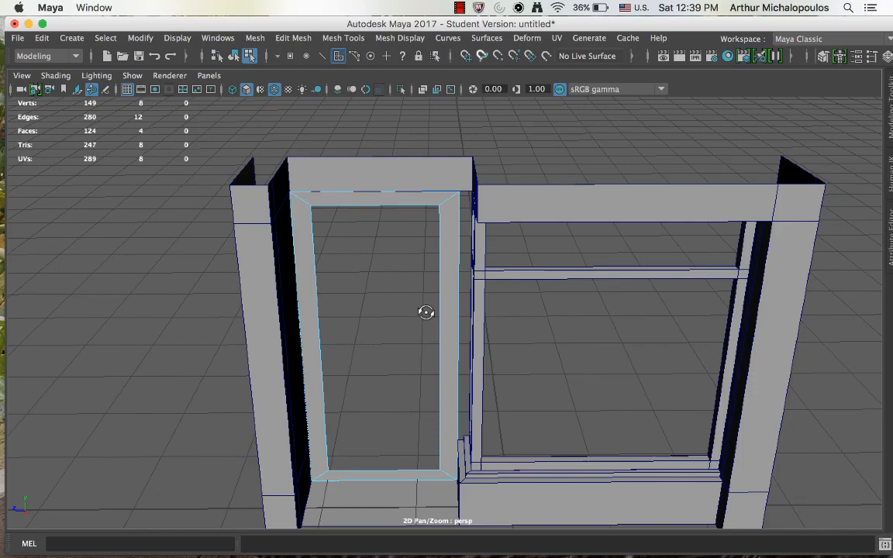
left_click_drag(425, 313, 387, 363)
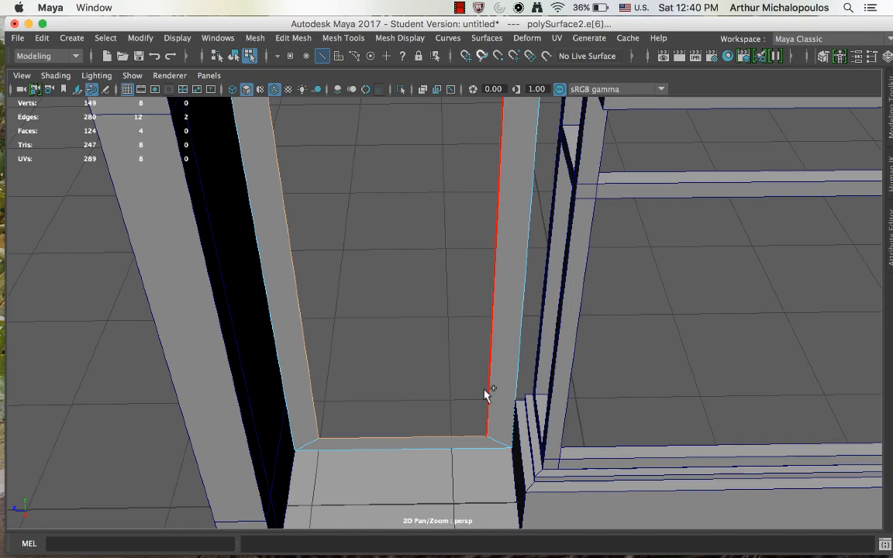
Extrude the selected border edges along the door opening's top and sides
left_click_drag(483, 395, 510, 355)
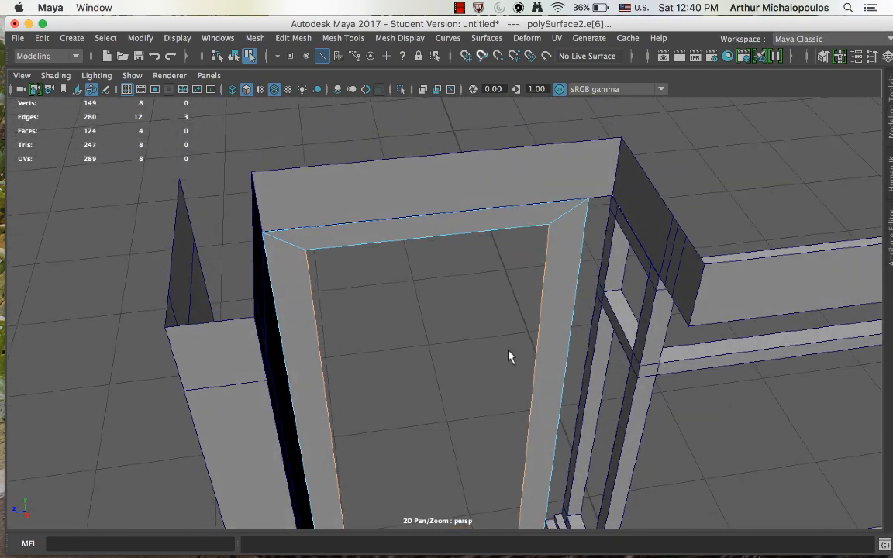
left_click_drag(510, 355, 449, 344)
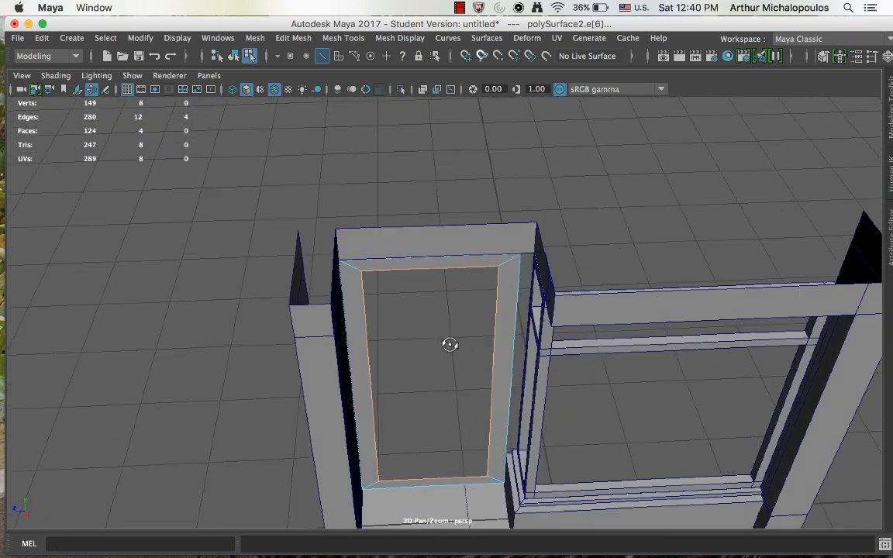
left_click(293, 37)
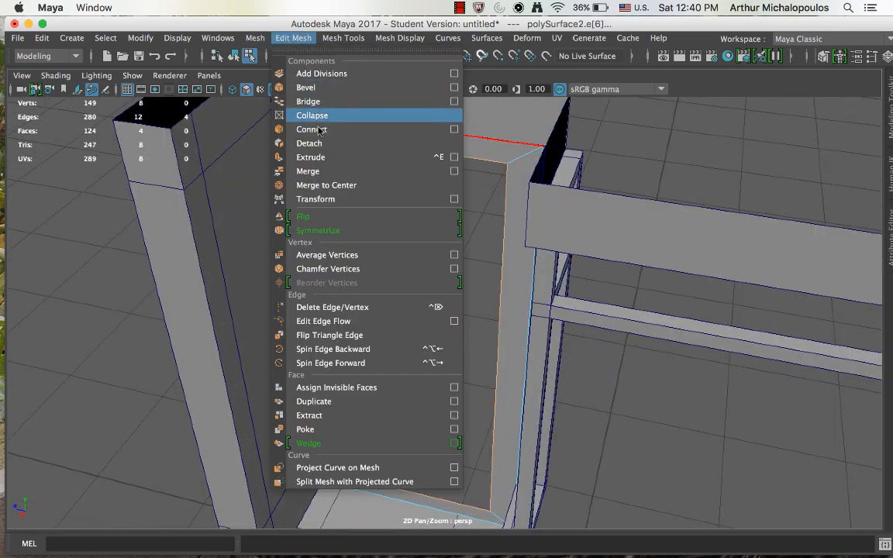
left_click(310, 156)
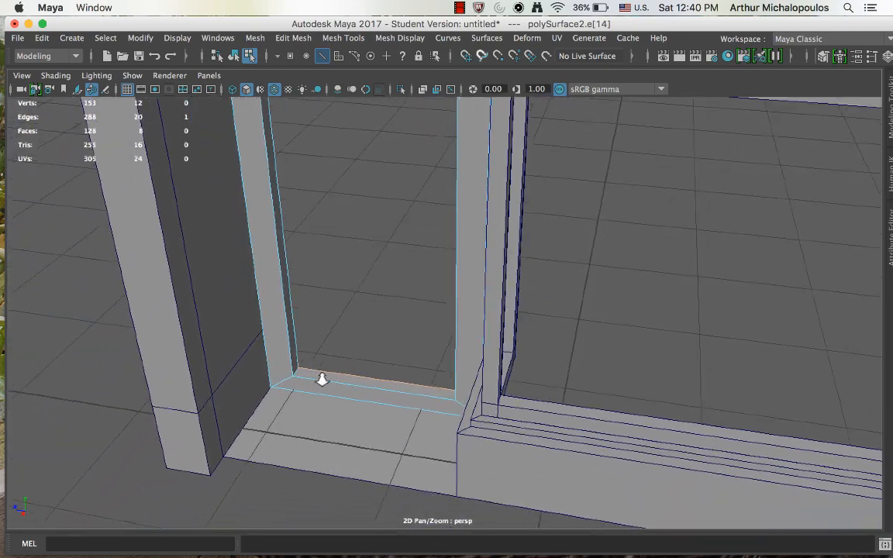
Extrude the door opening's bottom edge and drag the new edges into place, reaching 129 faces
left_click(293, 37)
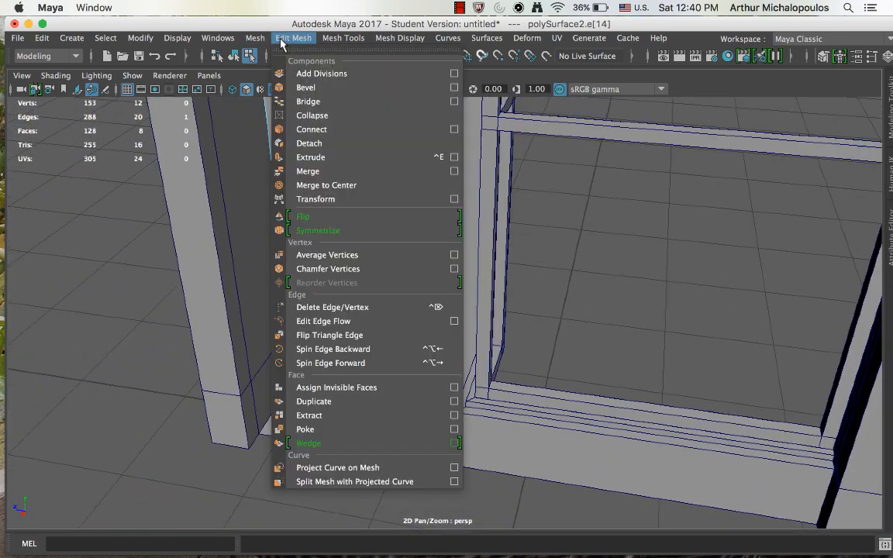
left_click(310, 156)
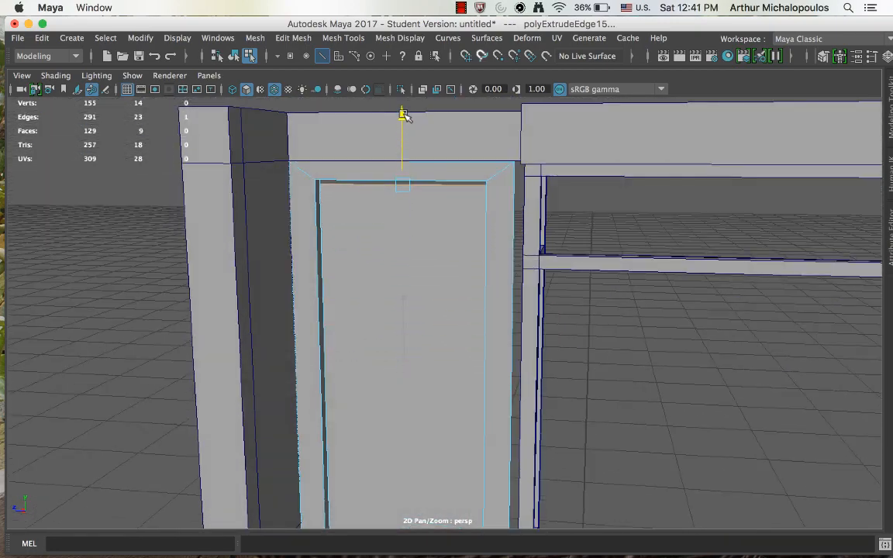
left_click_drag(403, 116, 425, 254)
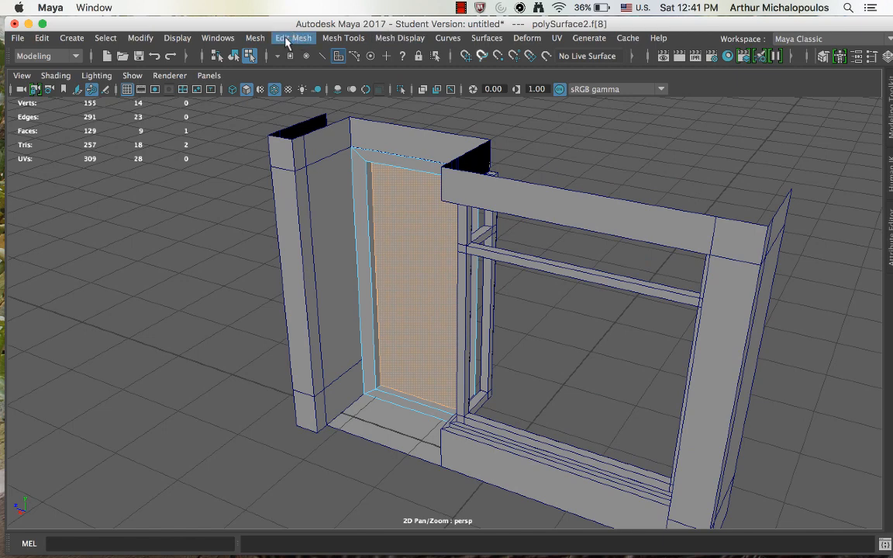
Extract the door panel face as a separate object and centre its pivot via Modify > Center Pivot
left_click(293, 37)
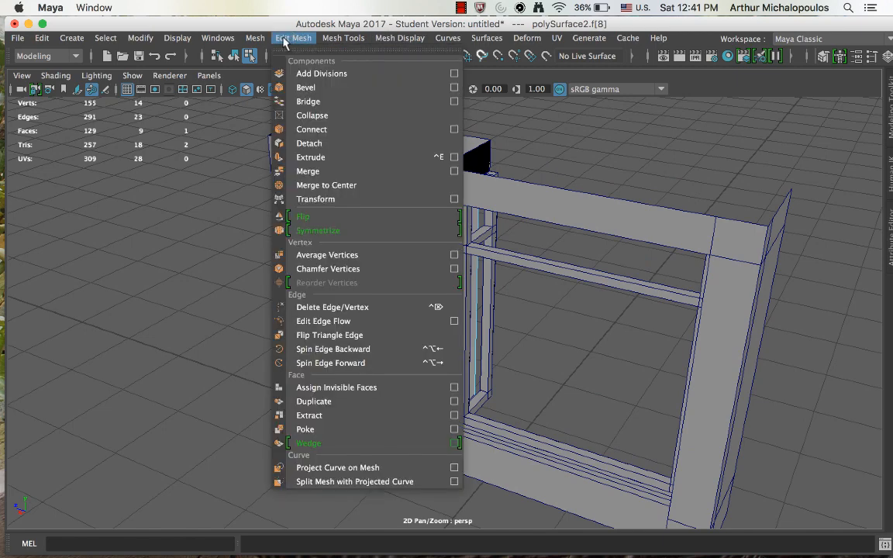
left_click(308, 415)
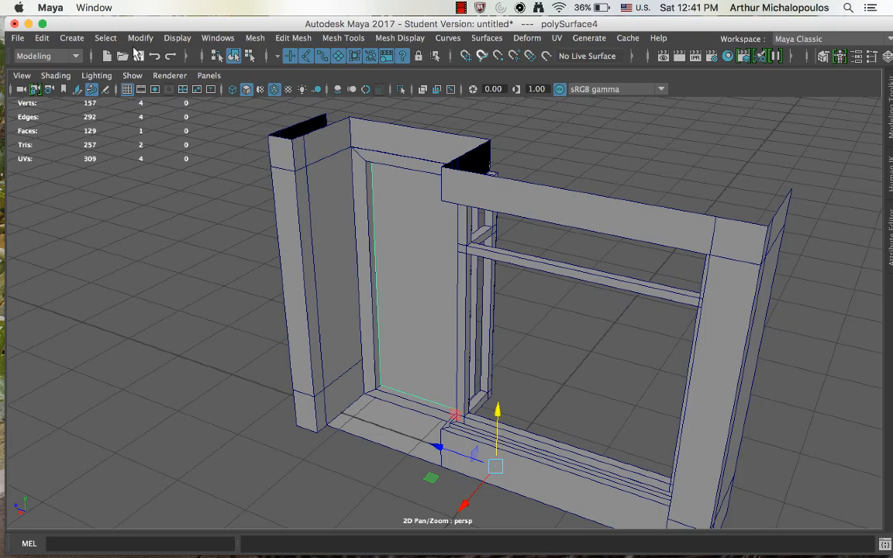
left_click(139, 38)
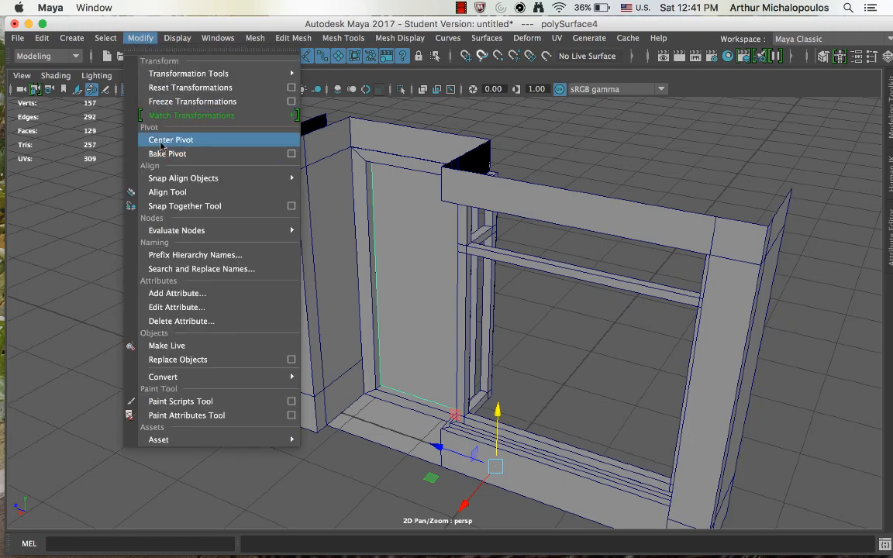
left_click(171, 140)
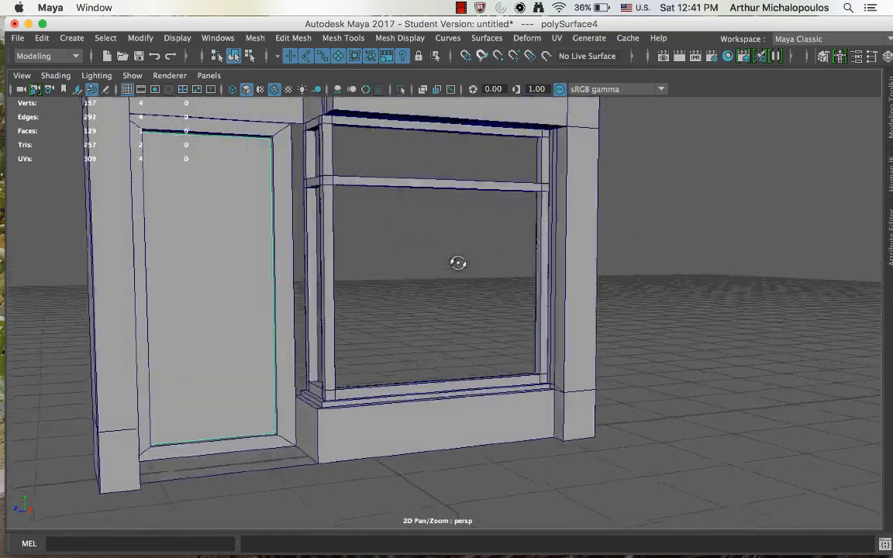
left_click_drag(457, 264, 471, 273)
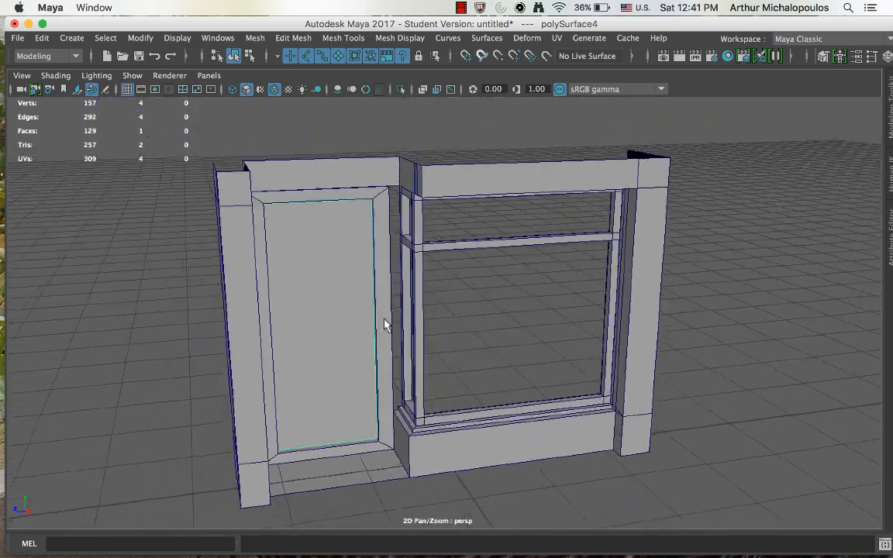
left_click_drag(387, 325, 508, 356)
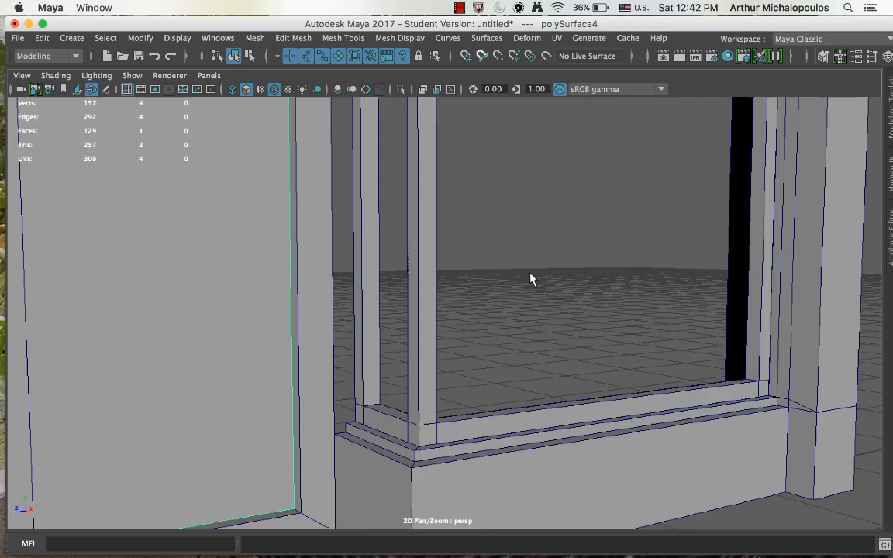
left_click_drag(533, 279, 354, 267)
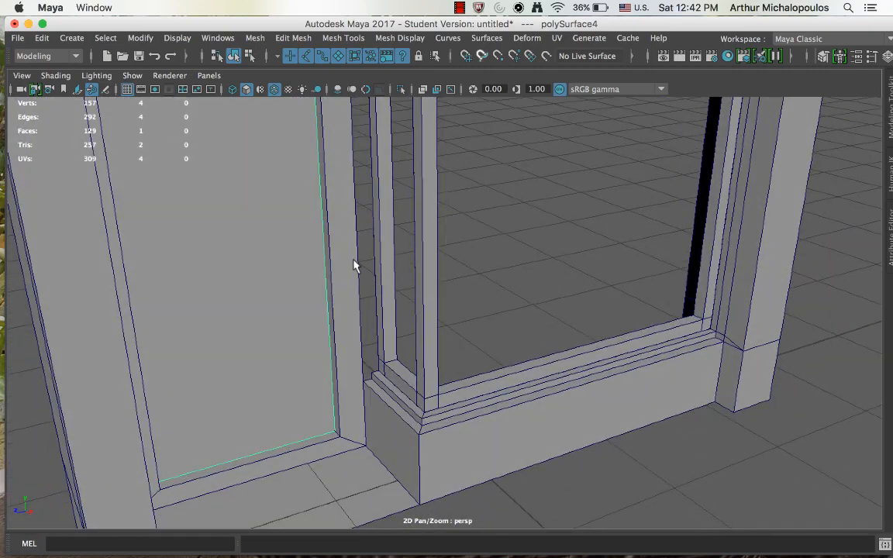
left_click_drag(353, 264, 425, 230)
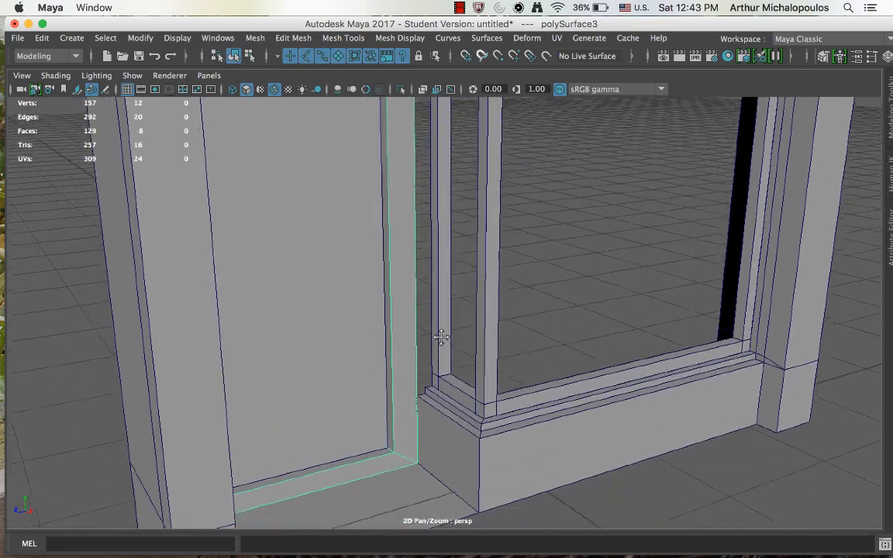
In Edge mode on the frame object, extrude an edge along the door frame's inner border to 136 faces
right_click(430, 152)
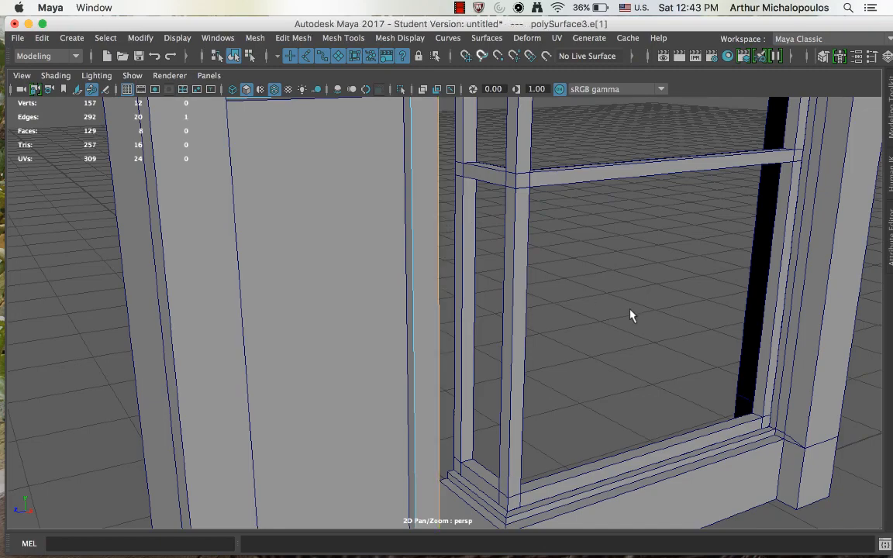
left_click_drag(632, 316, 580, 297)
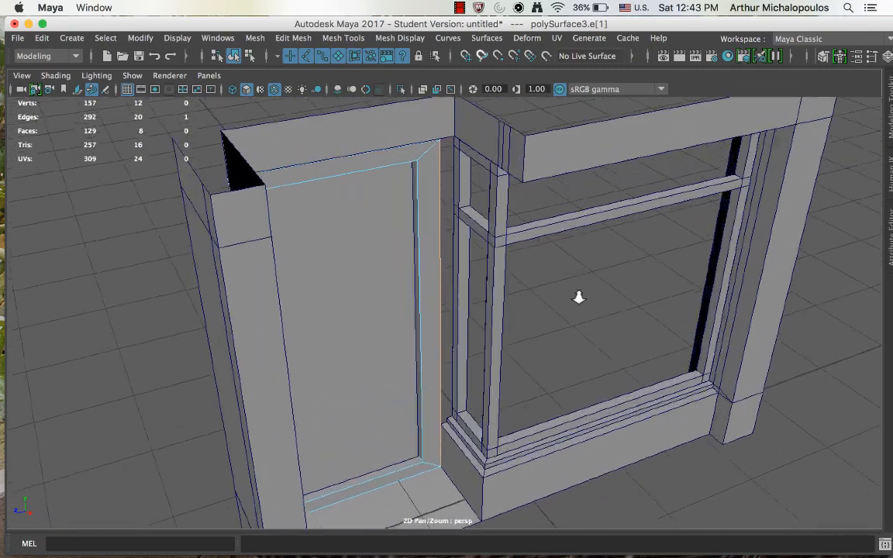
left_click(292, 37)
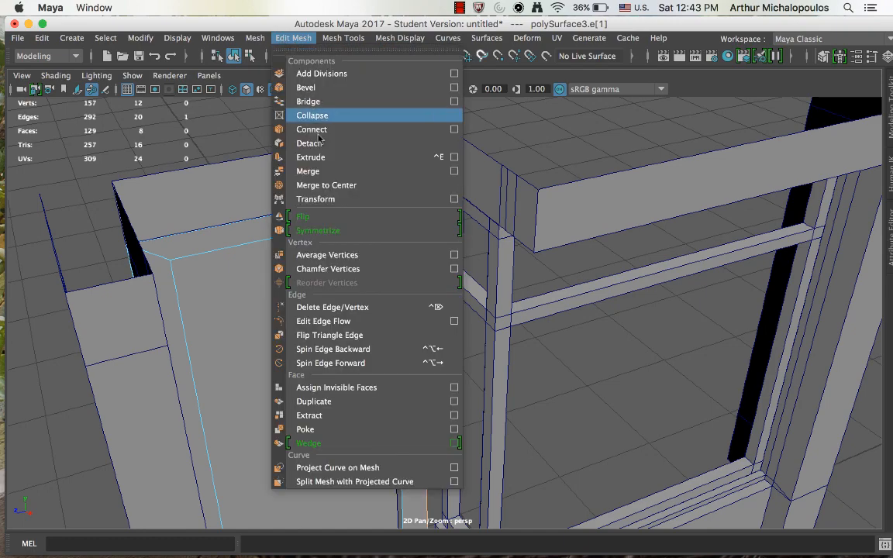
left_click(310, 156)
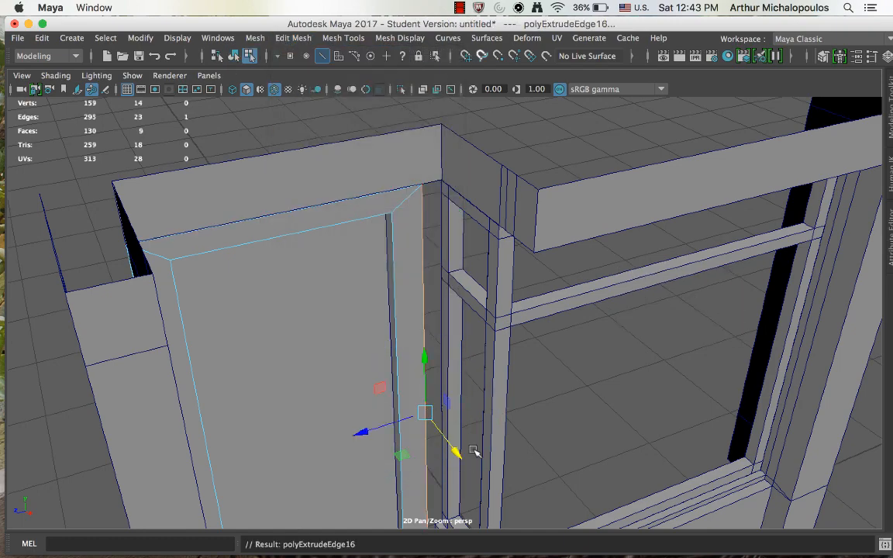